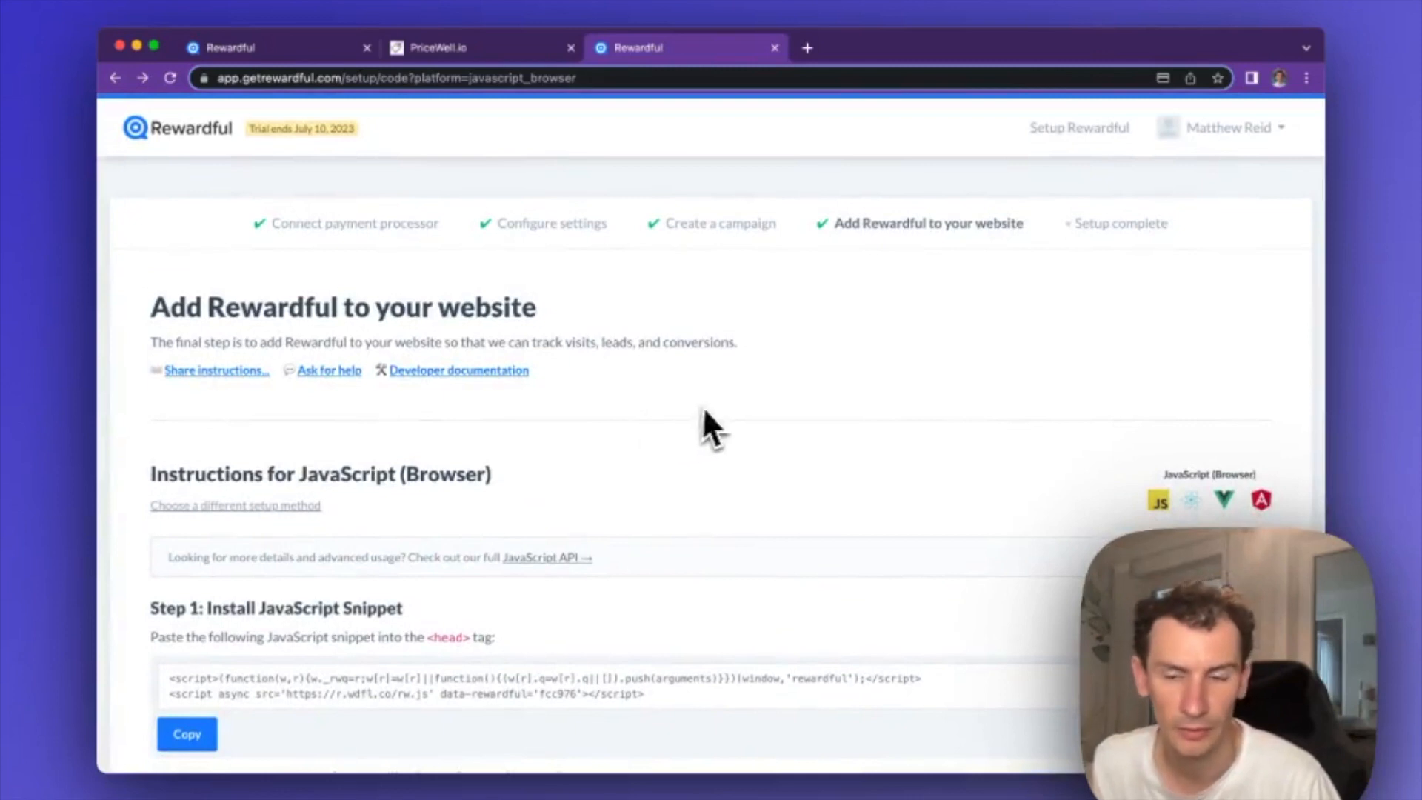
scroll("down", 3)
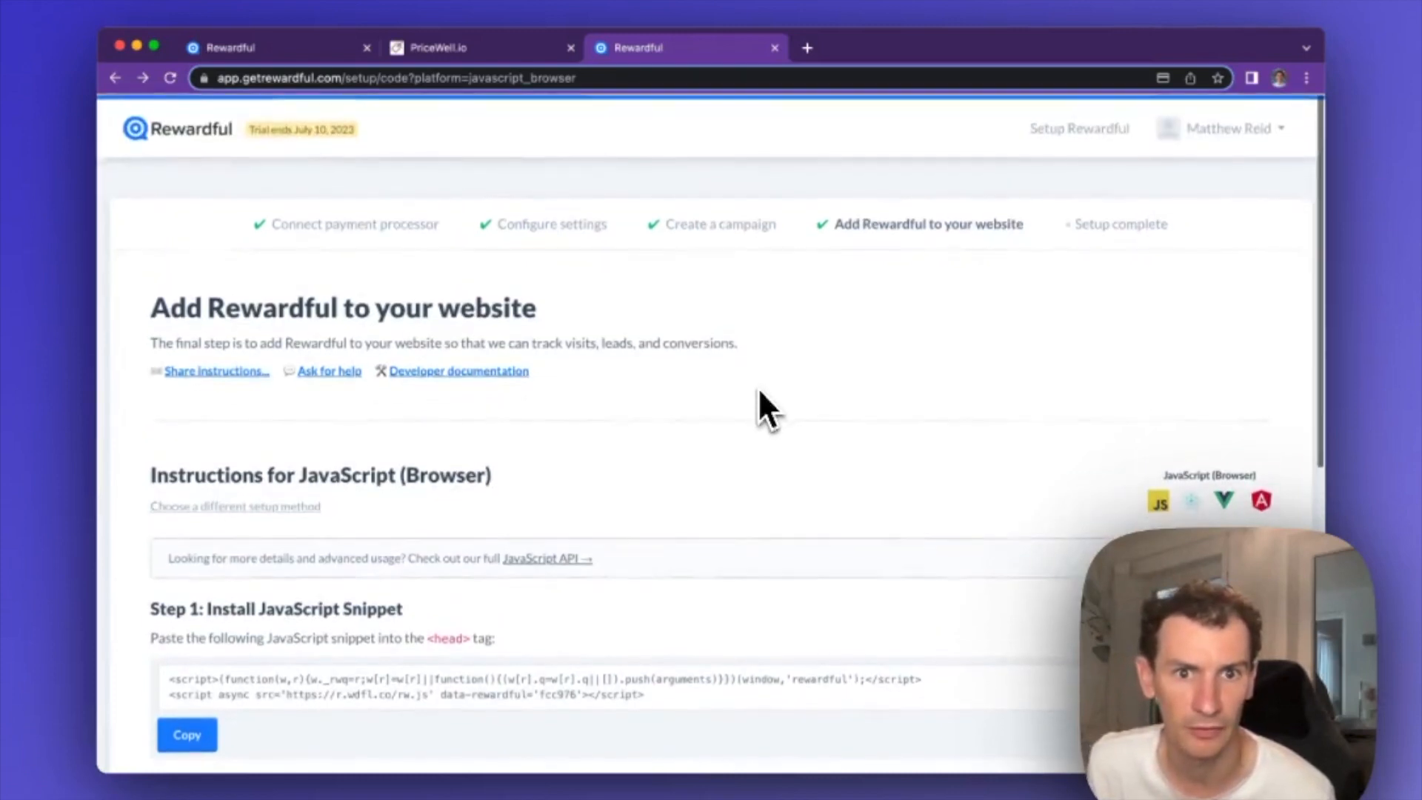
scroll("down", 3)
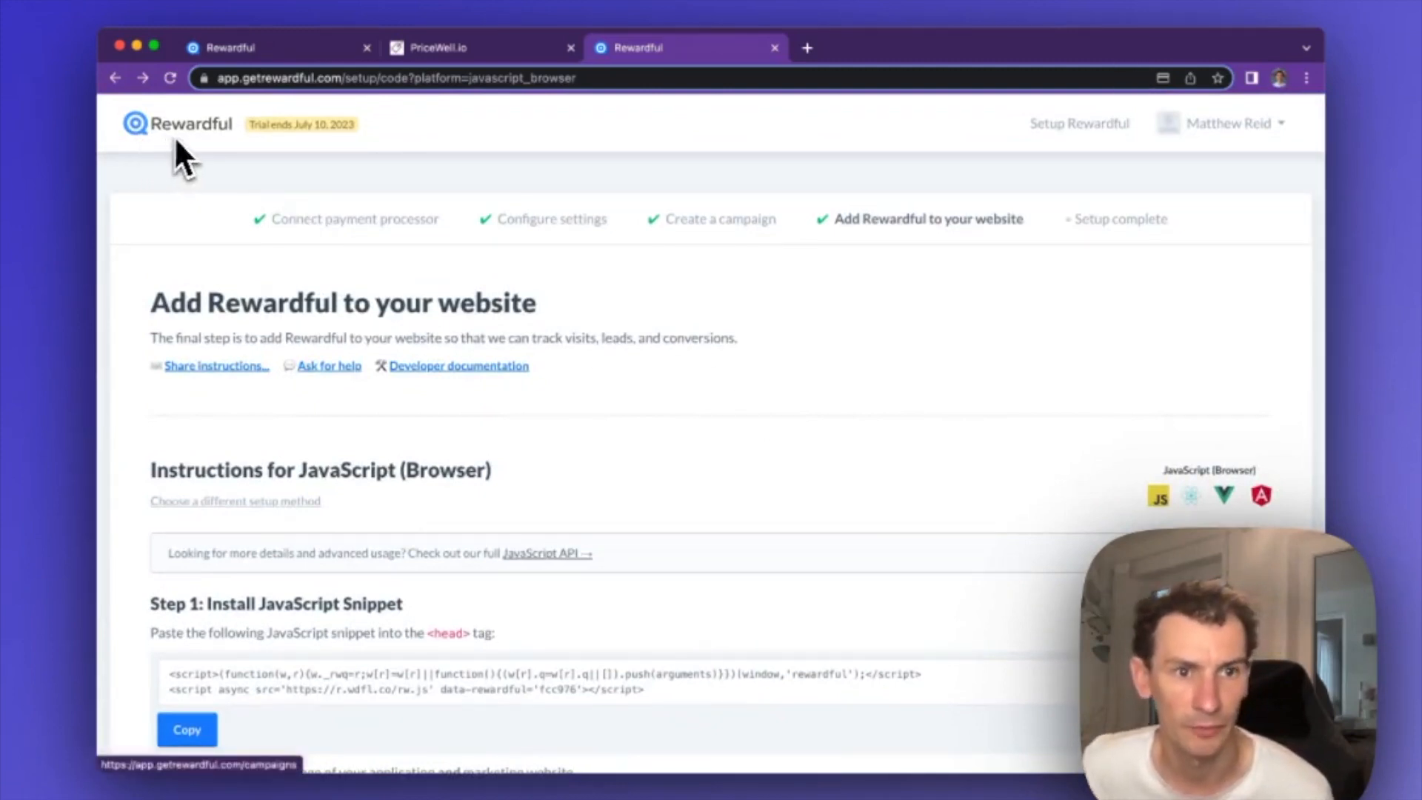
mouse_move(222, 193)
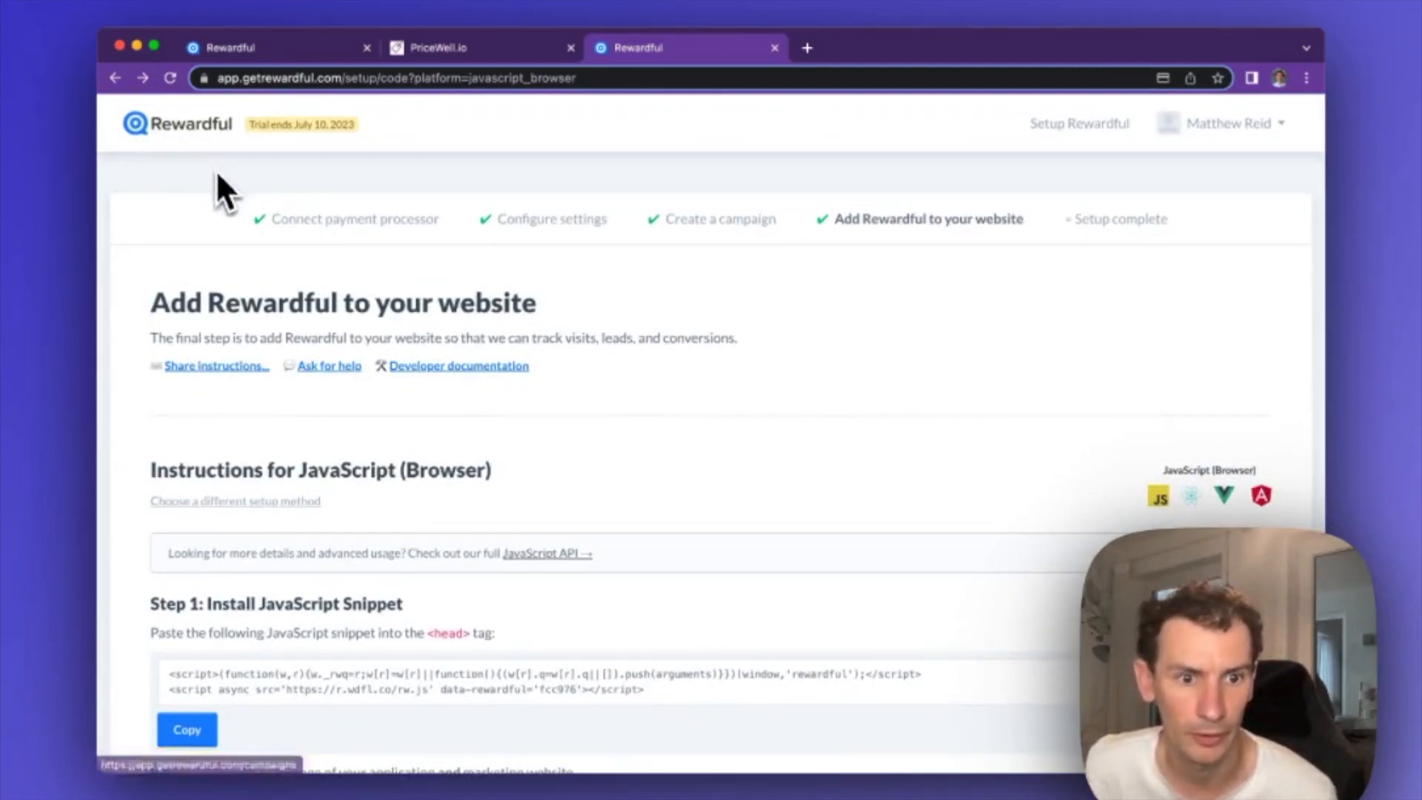
scroll("down", 3)
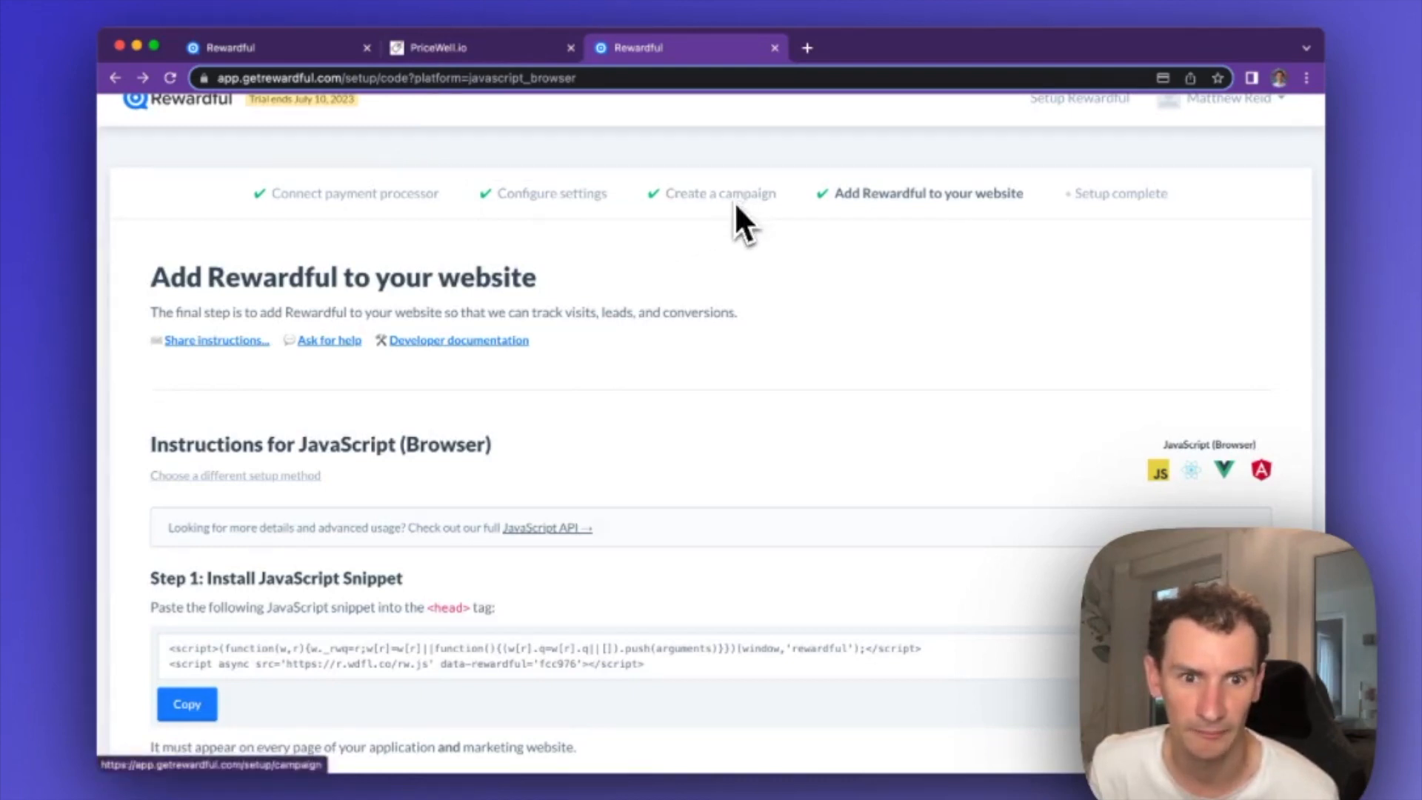
mouse_move(776, 240)
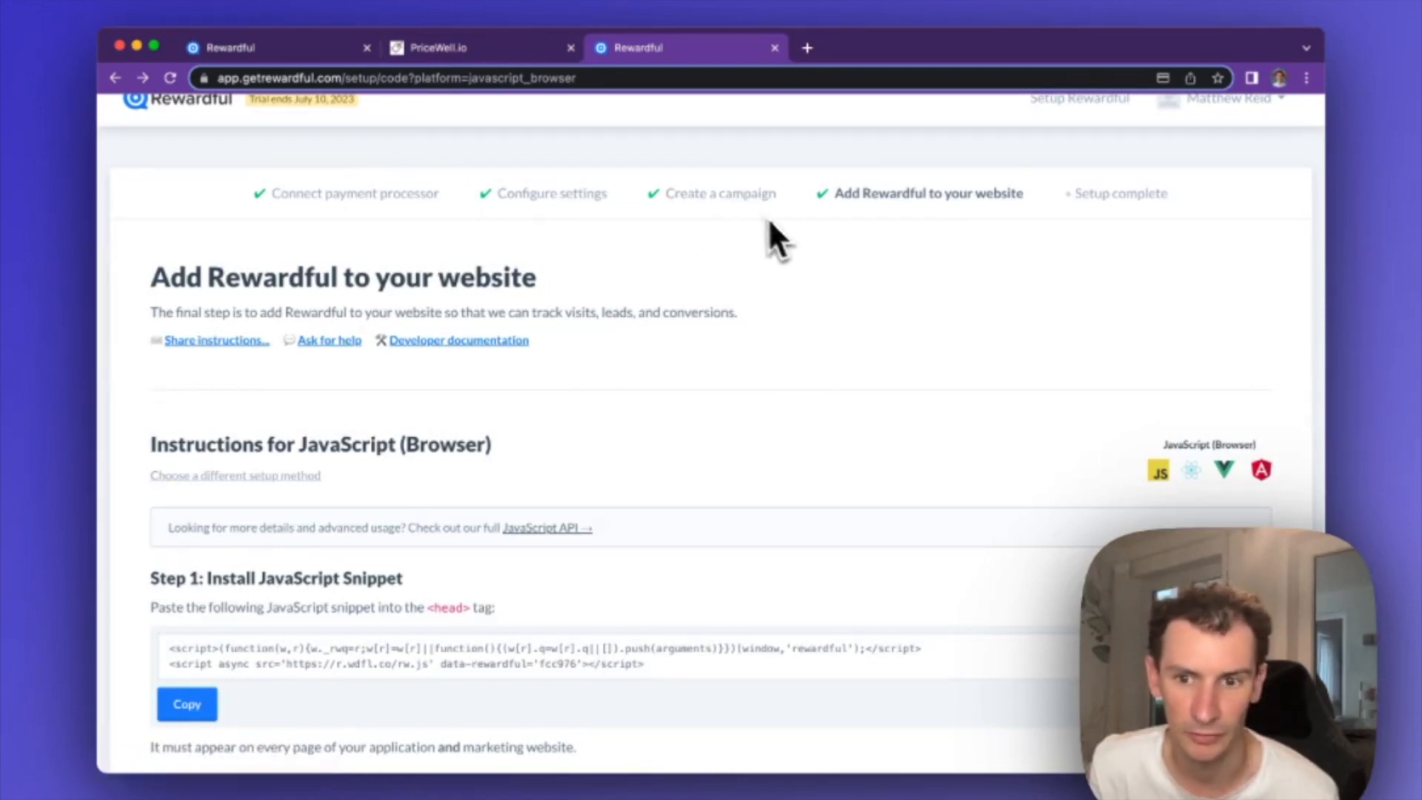
mouse_move(805, 263)
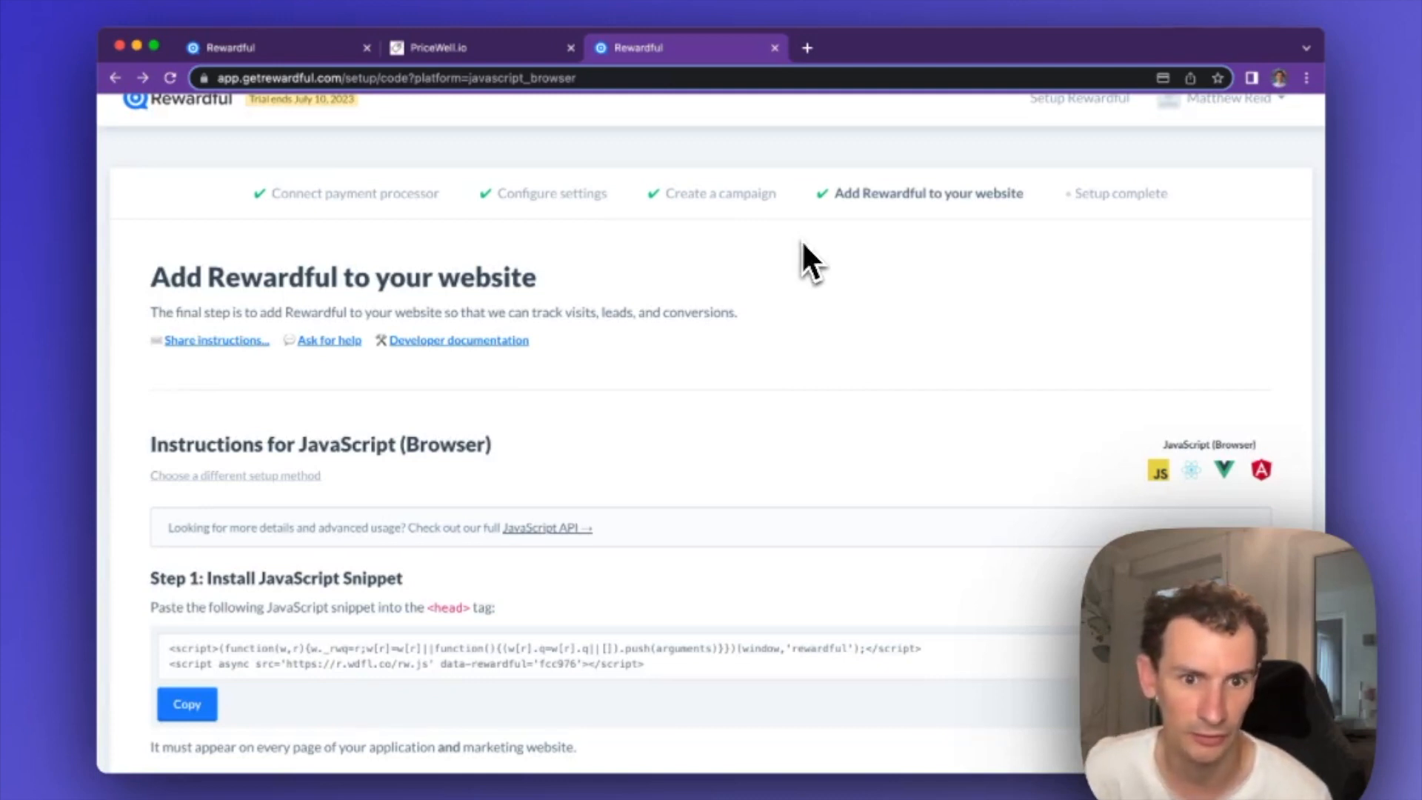
scroll("down", 3)
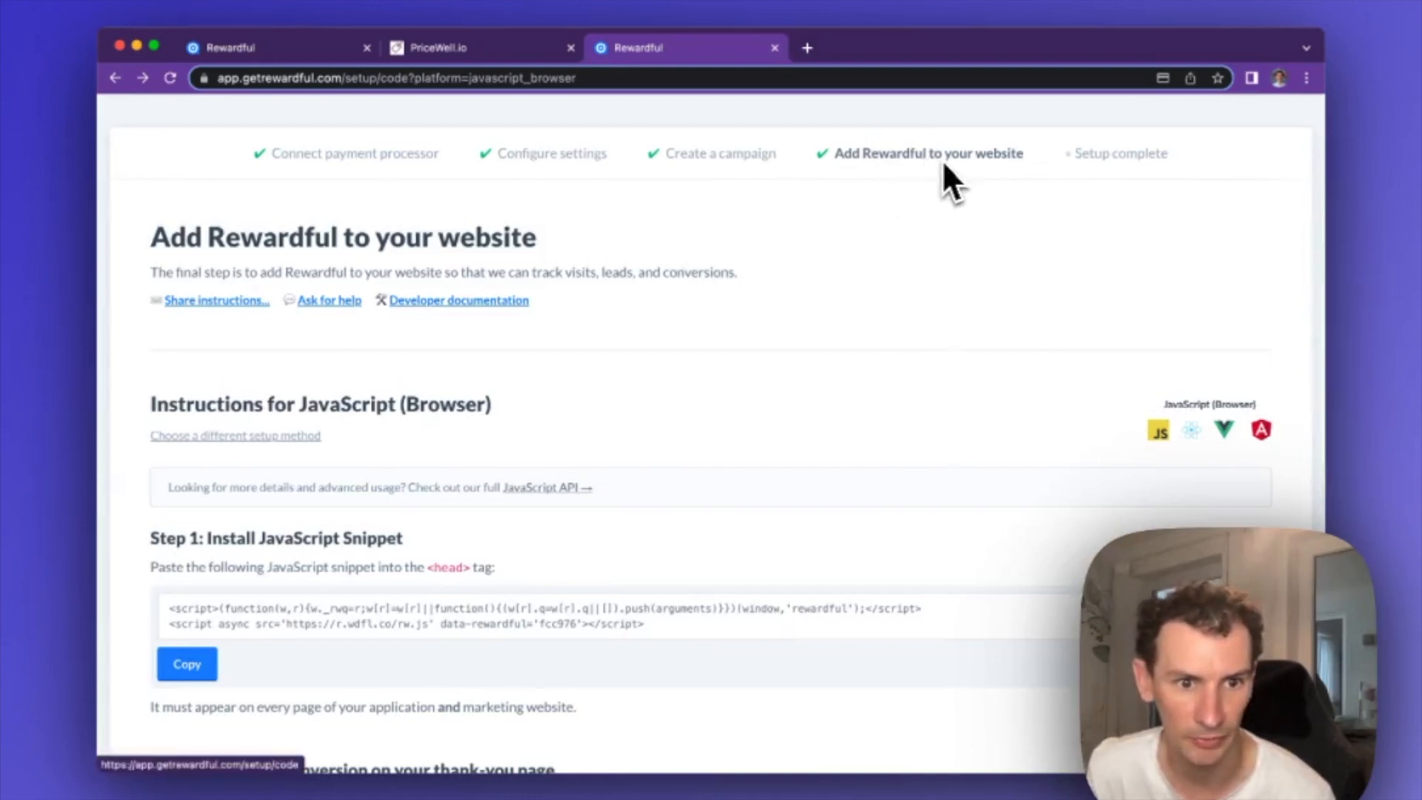
scroll("down", 3)
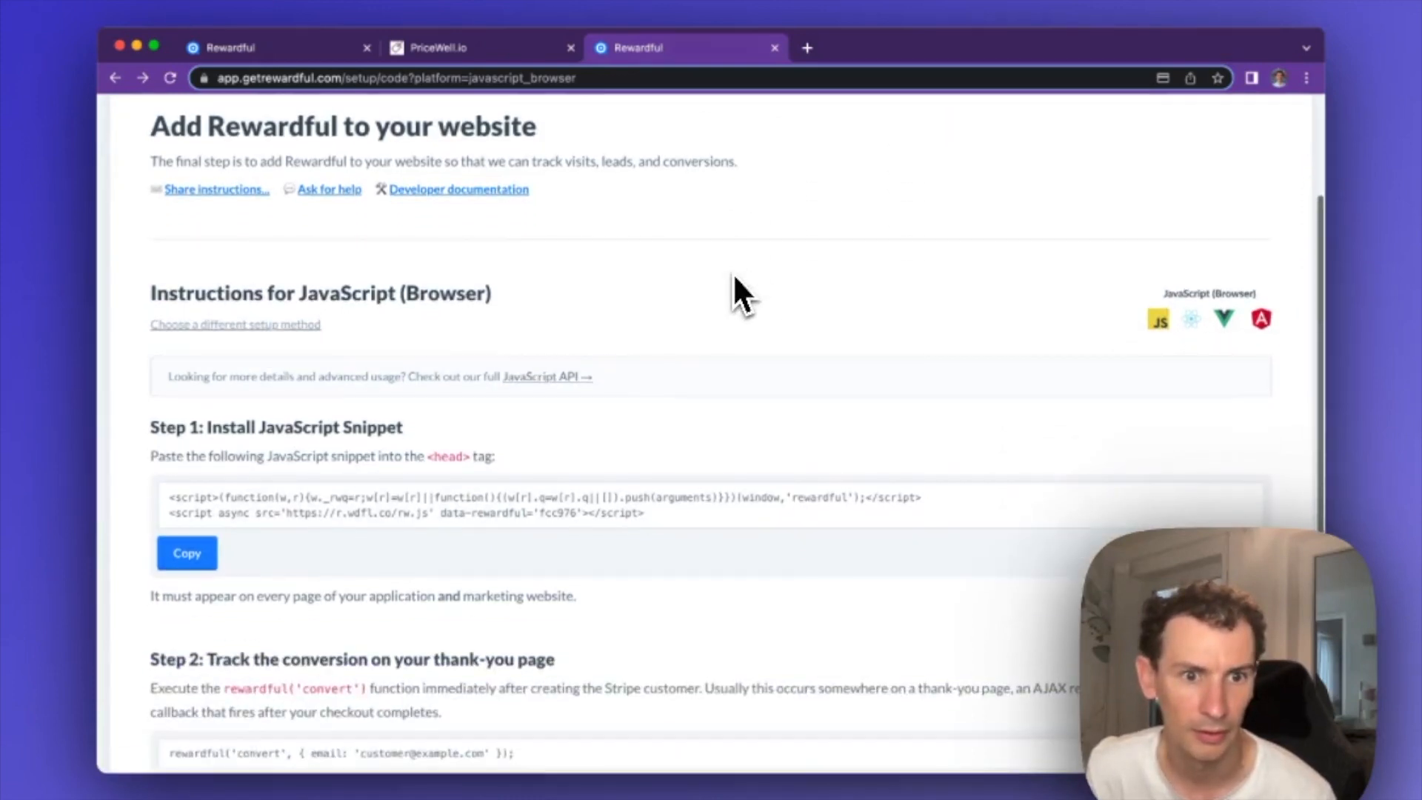
mouse_move(391, 522)
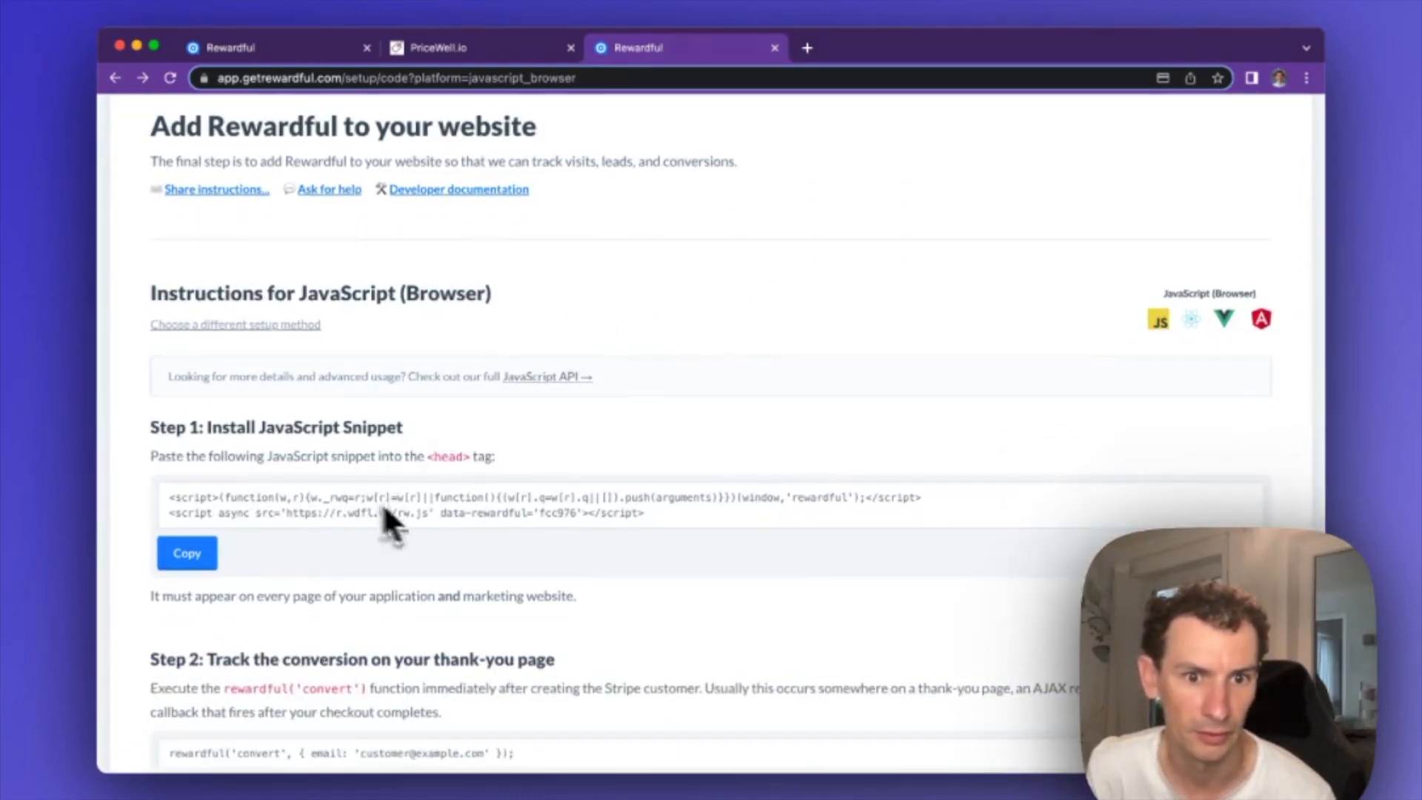
mouse_move(408, 534)
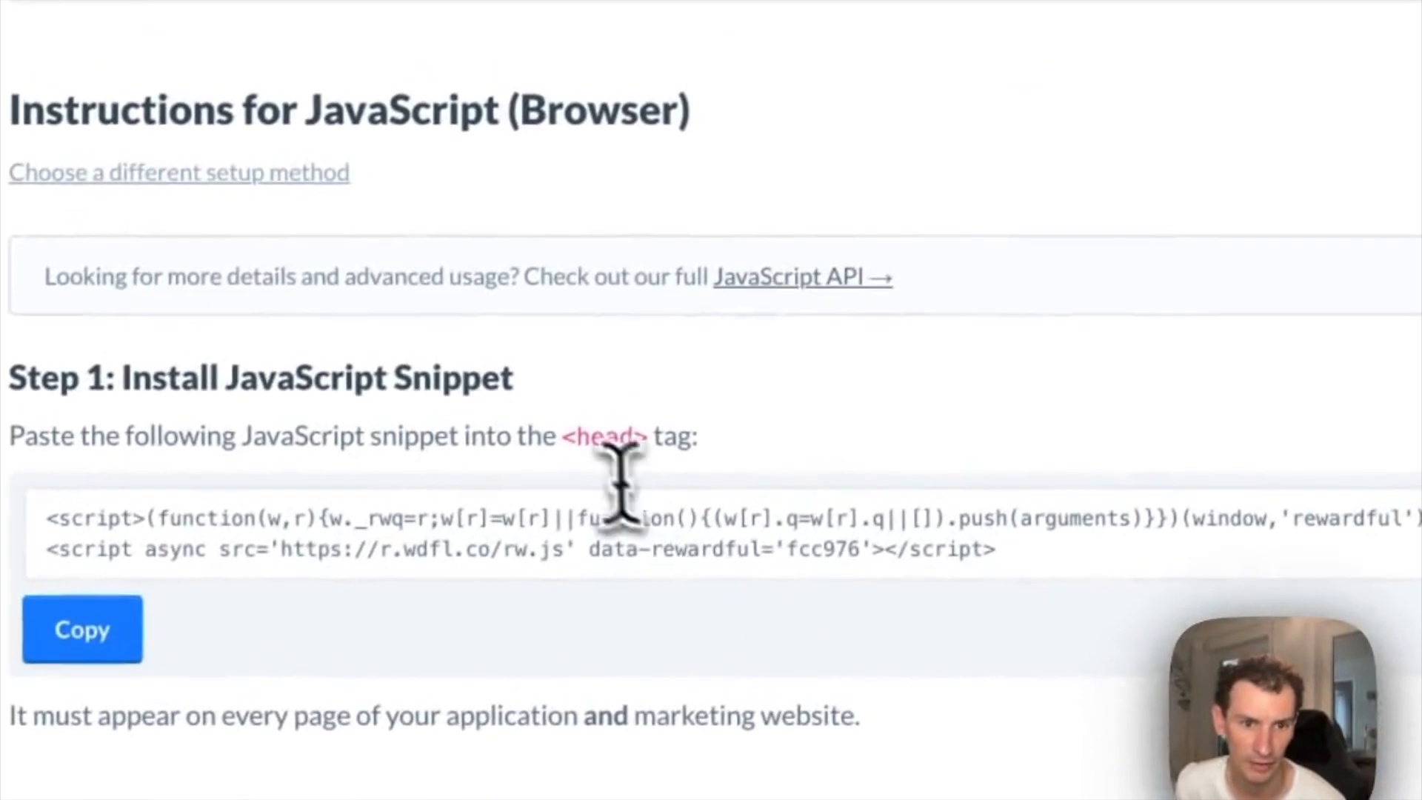
double_click(601, 438)
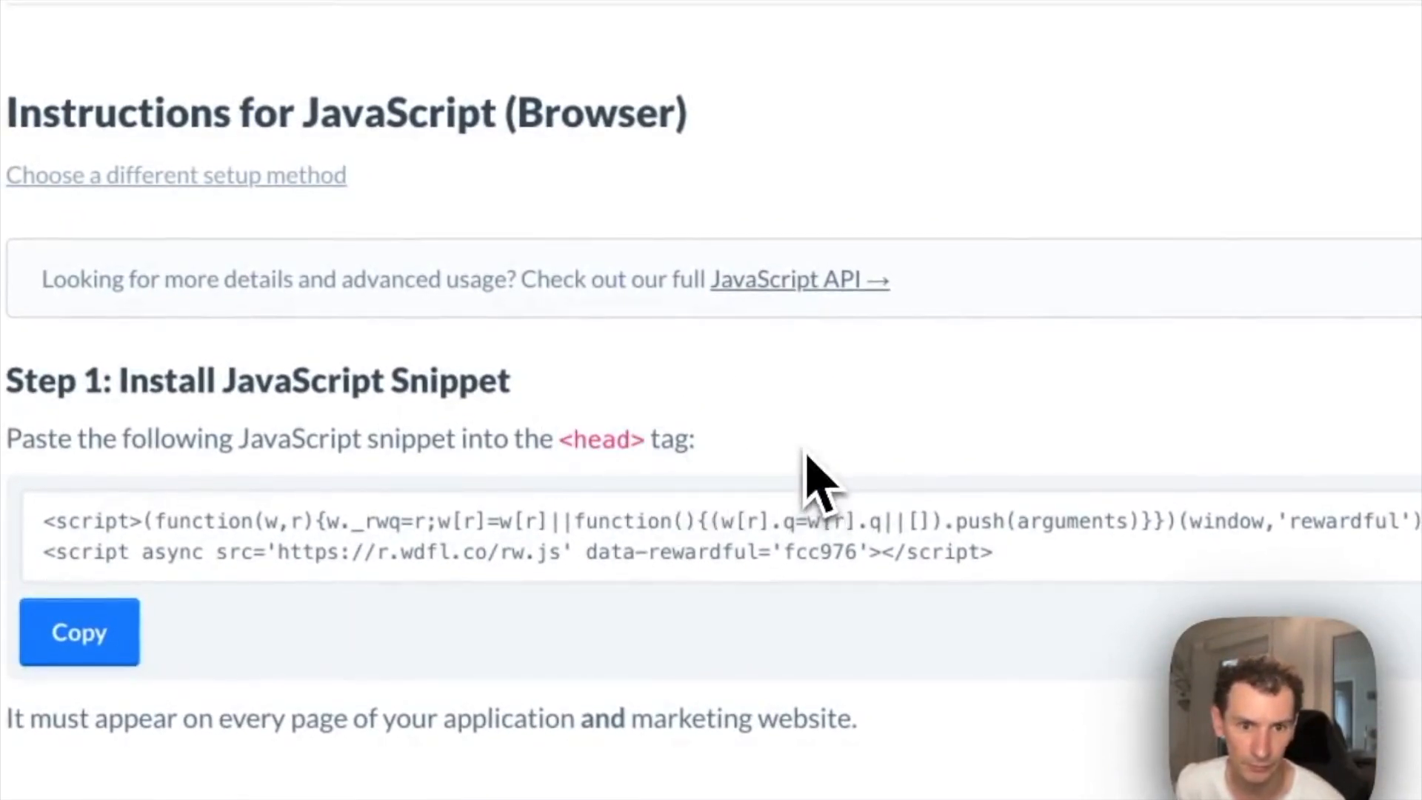
scroll("up", 3)
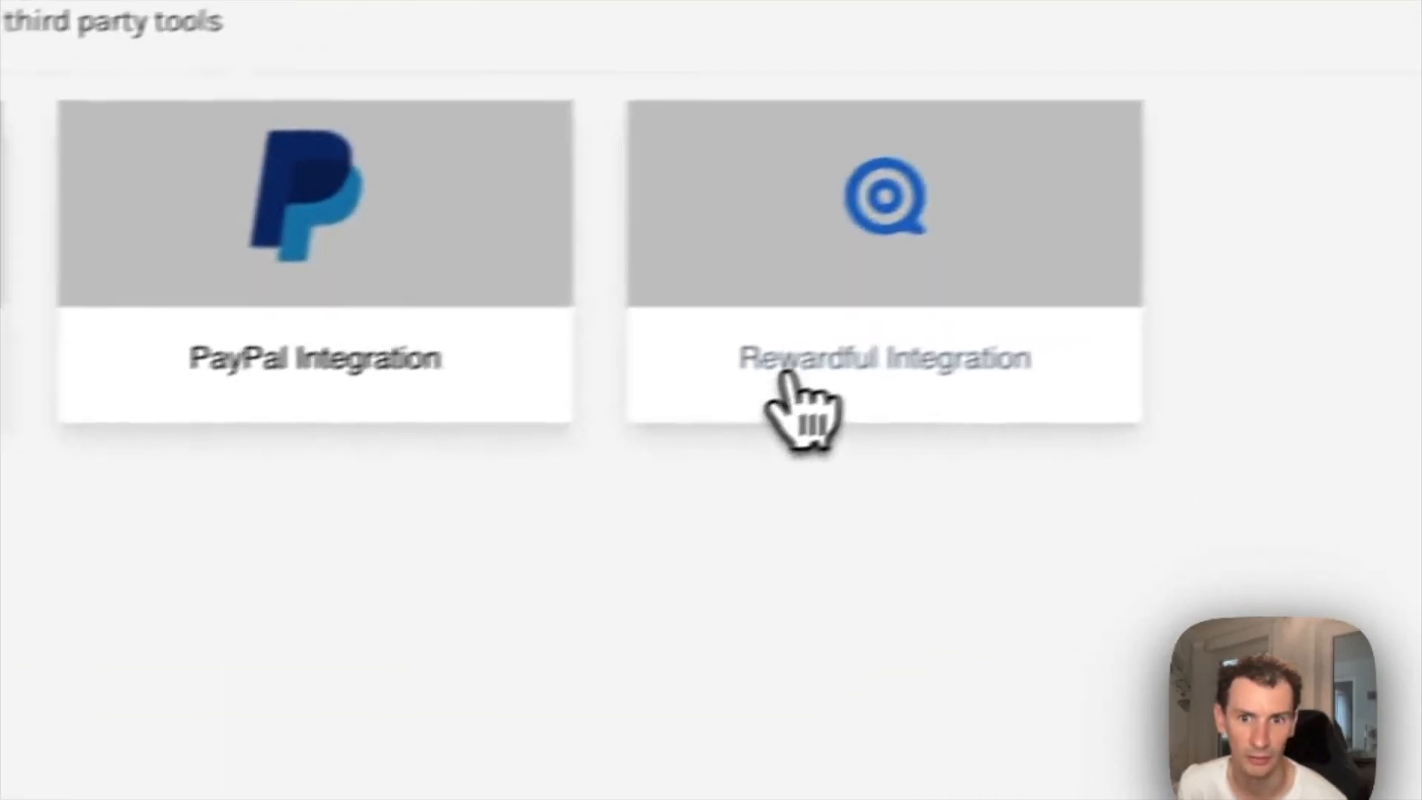
left_click(884, 357)
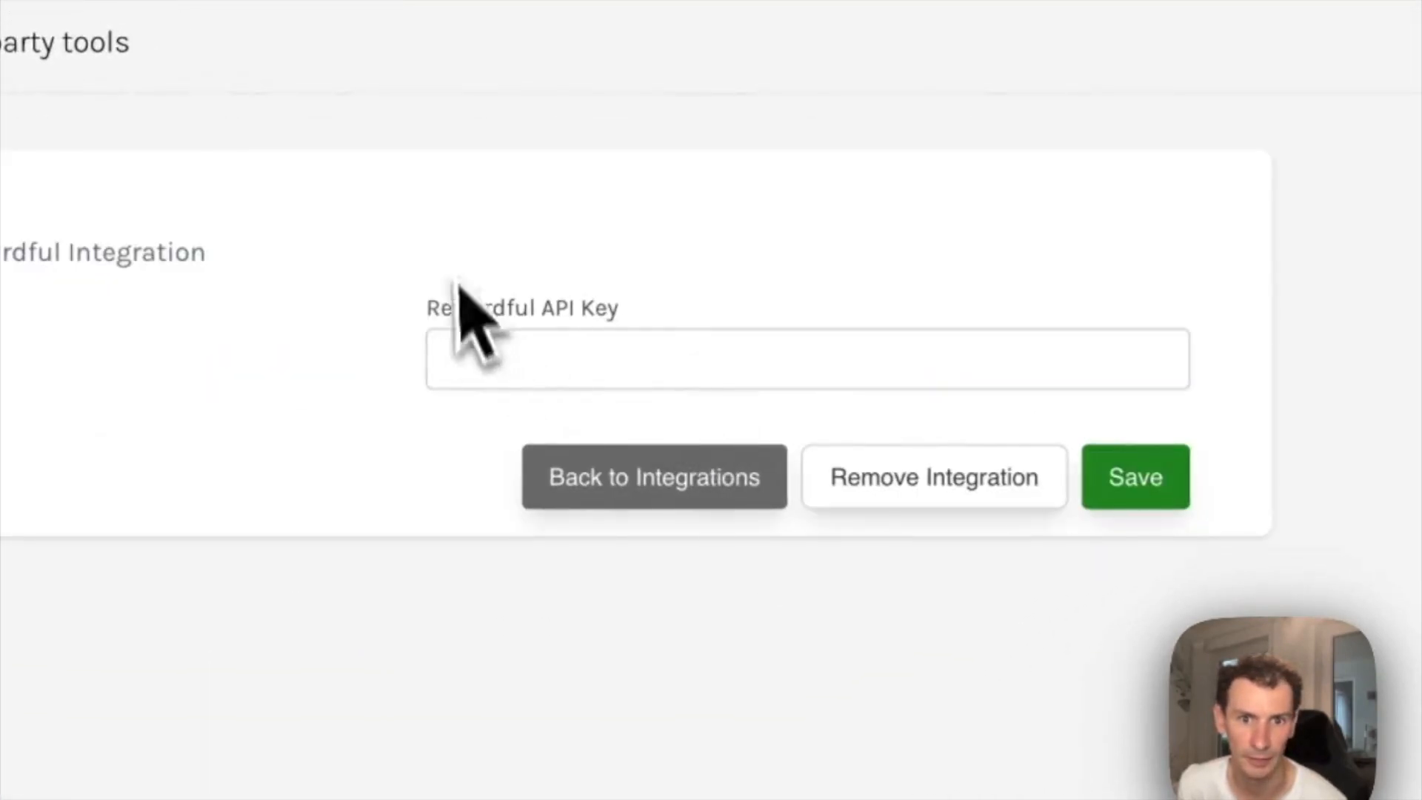
right_click(807, 359)
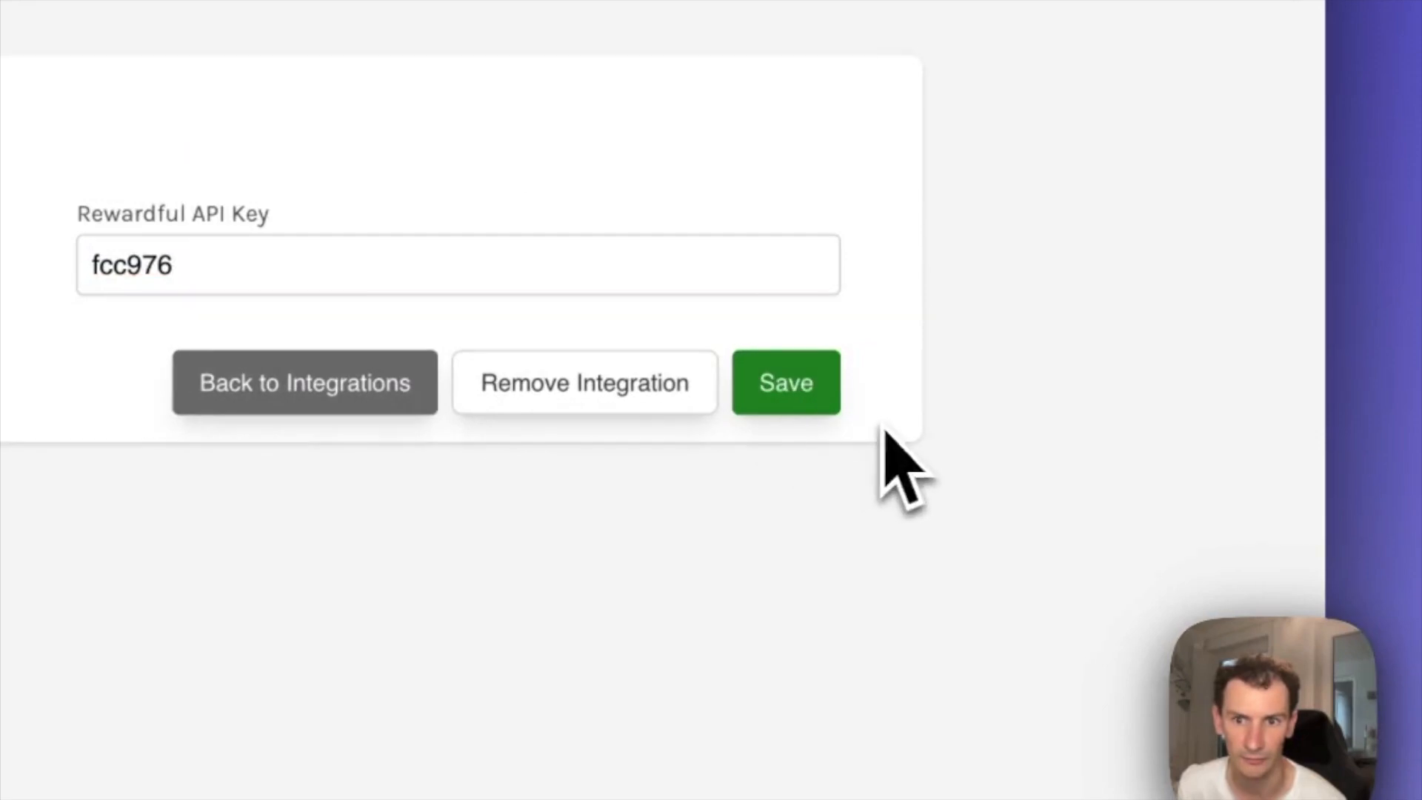
left_click(785, 382)
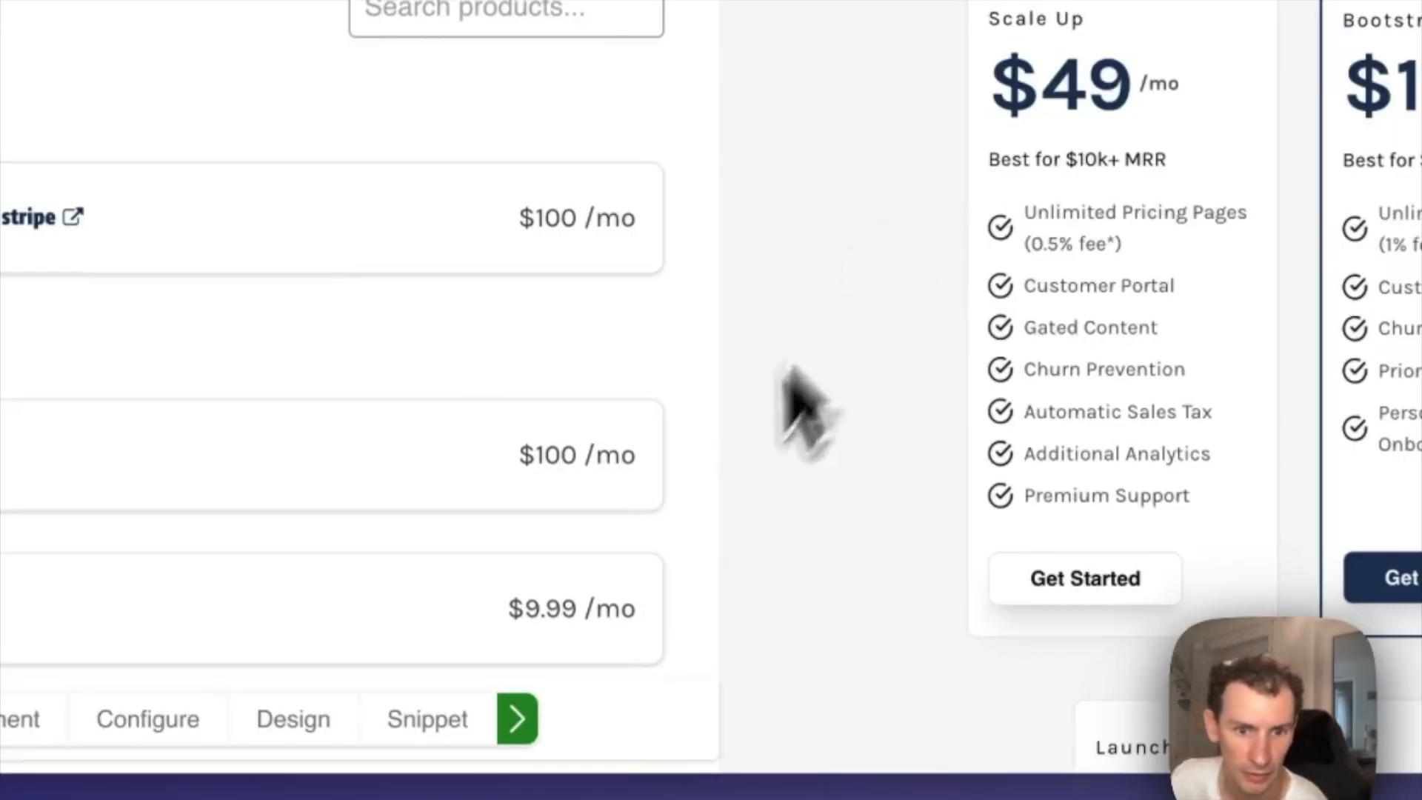
- Advance to the Snippet step and open the pricing page's Web Link tab and link
left_click(517, 718)
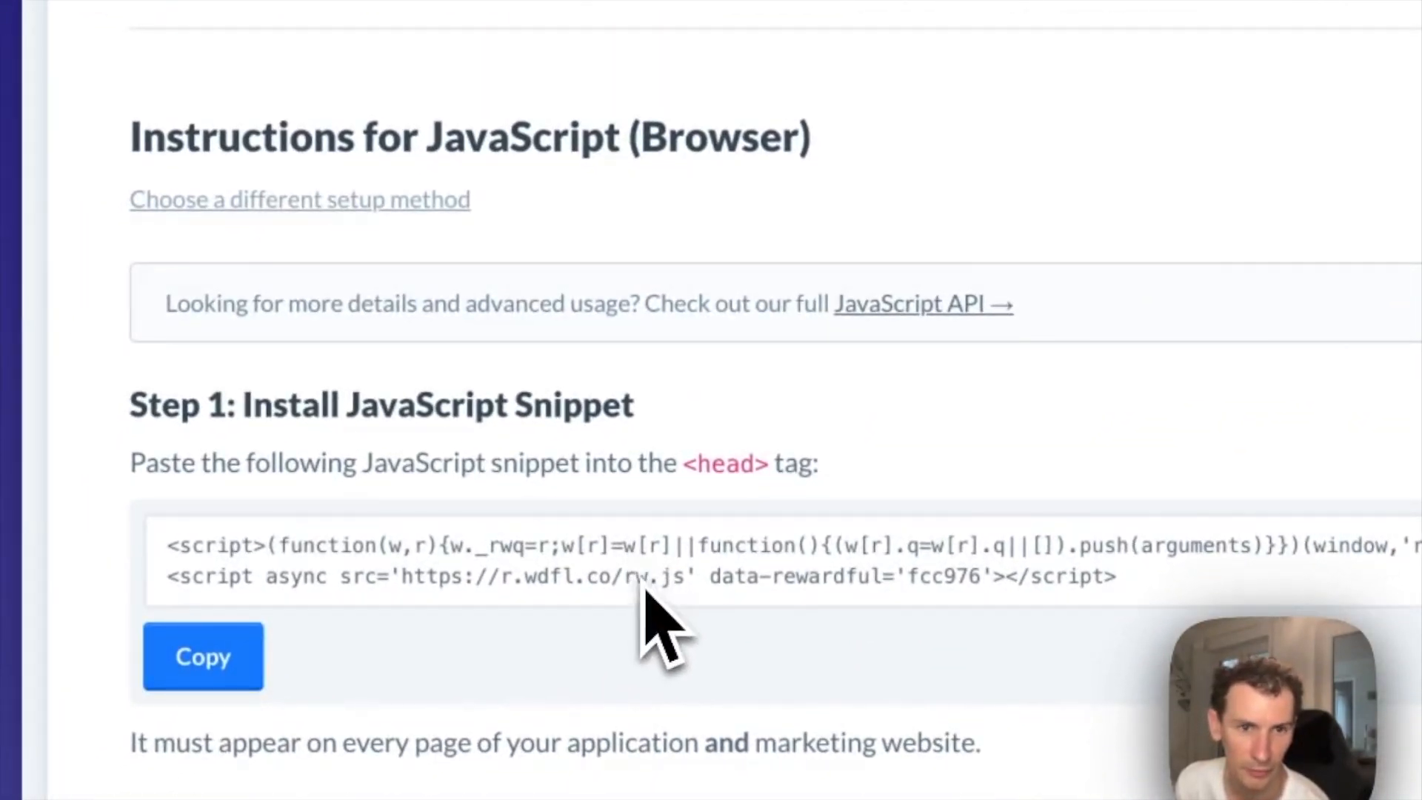
left_click(617, 60)
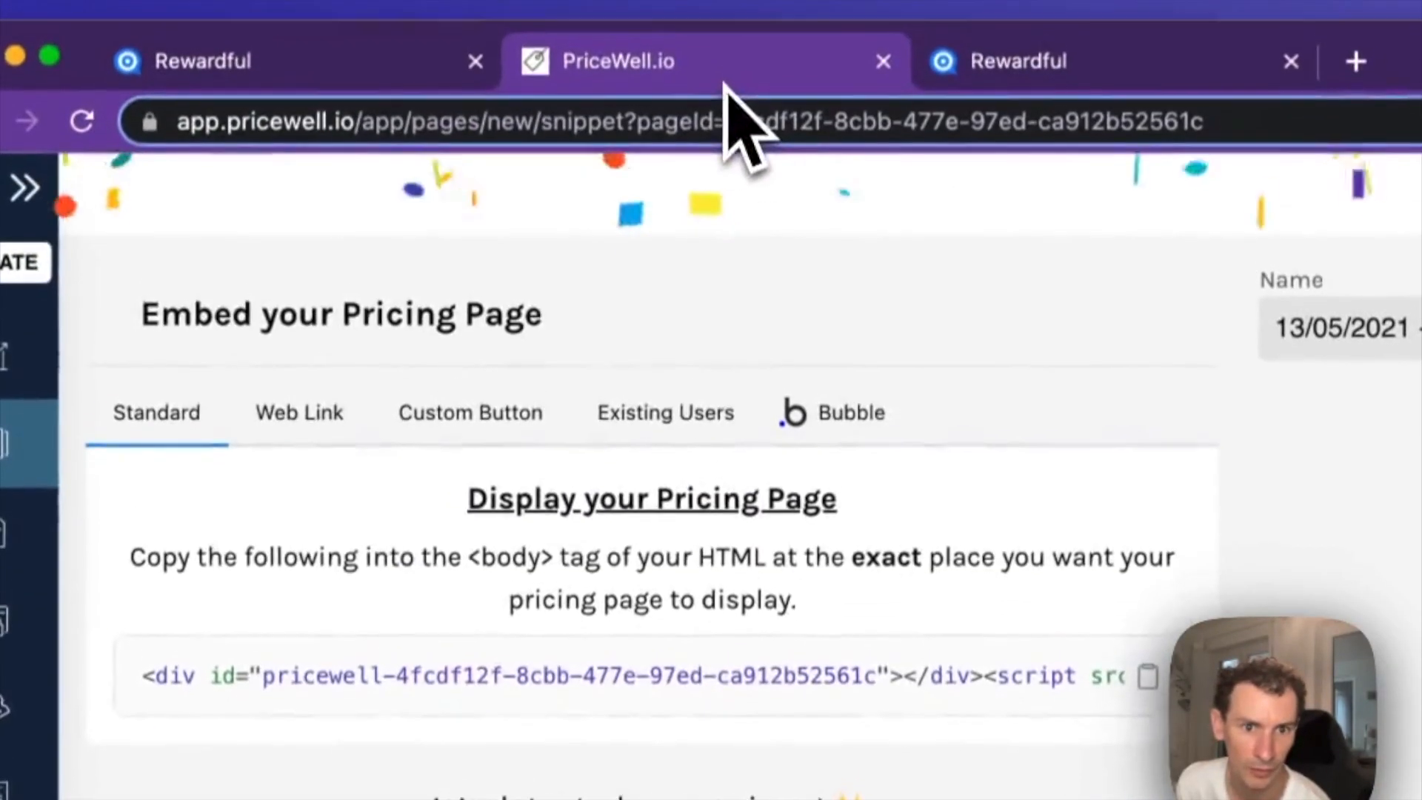
left_click(427, 245)
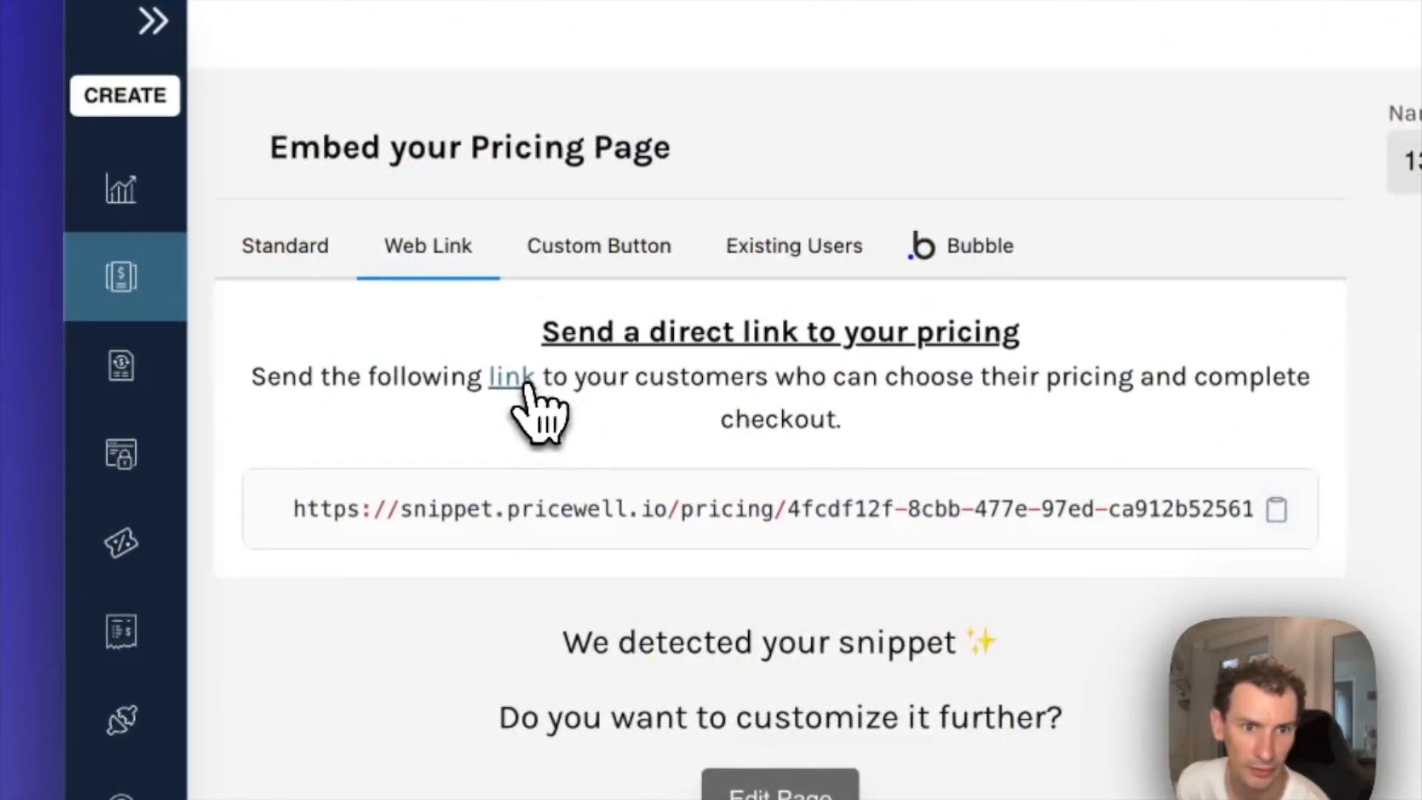
left_click(510, 377)
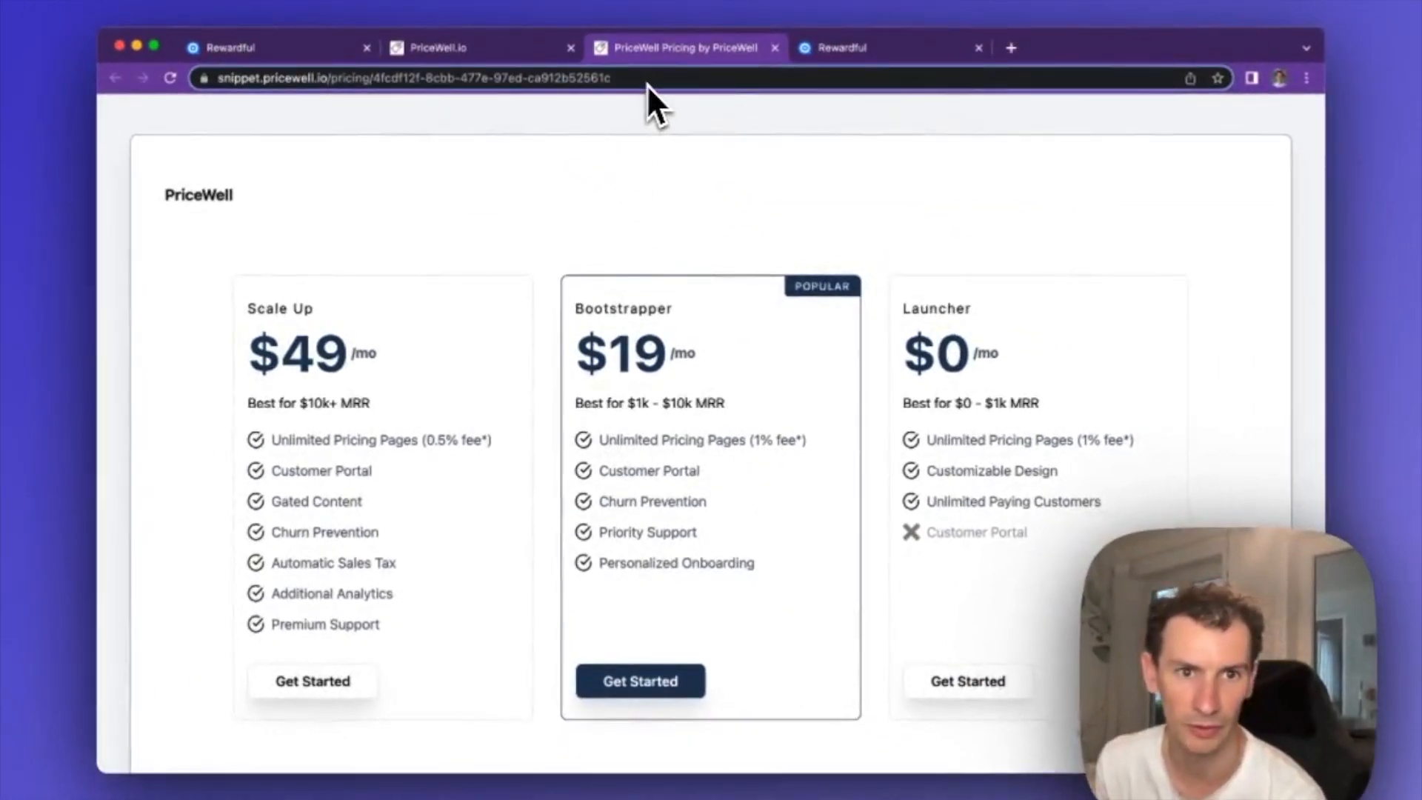
mouse_move(676, 100)
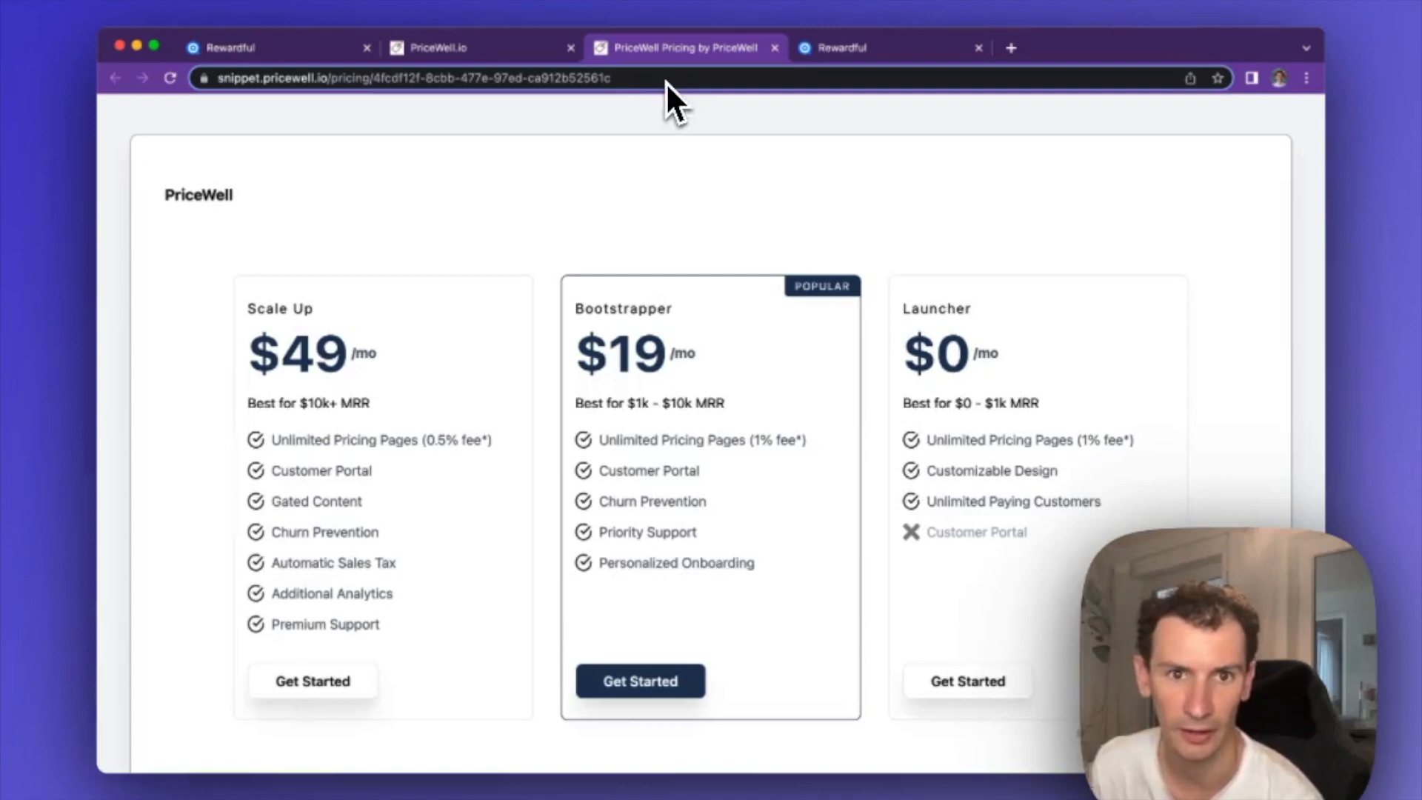